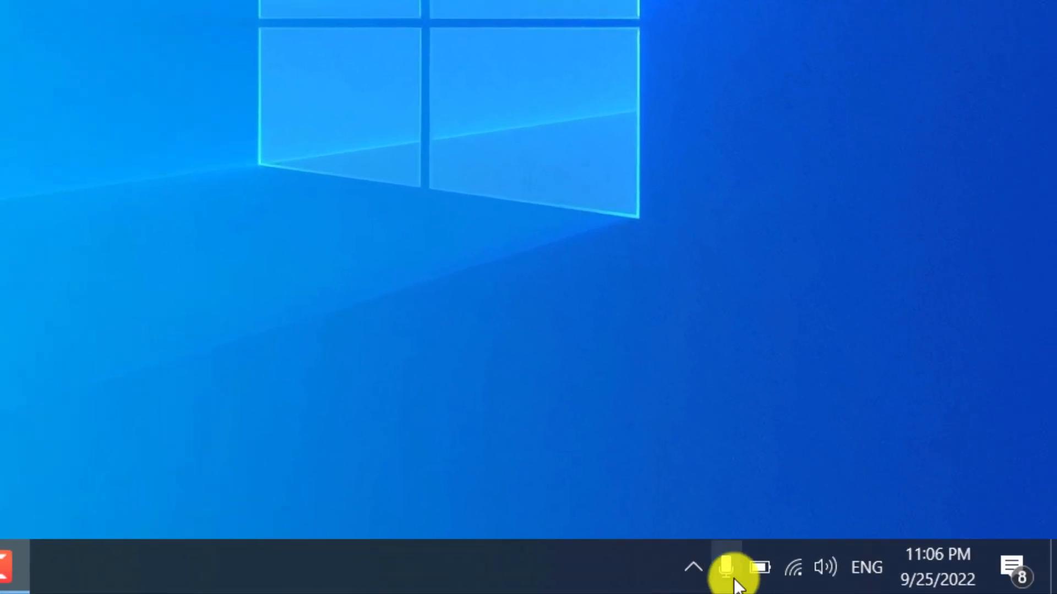
mouse_move(794, 567)
type("p")
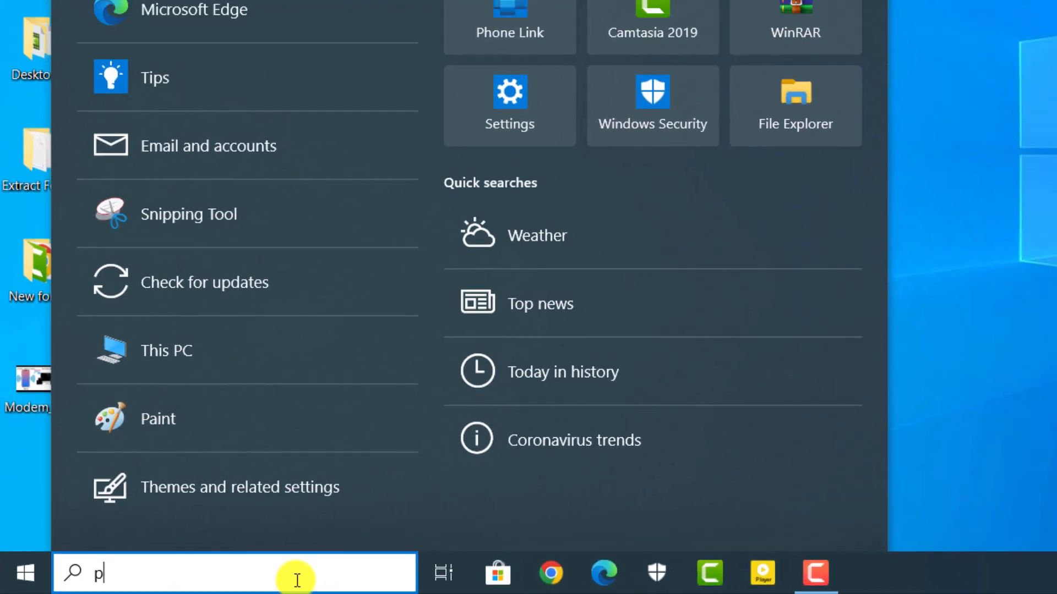
Search Windows for 'phone link' and launch the Phone Link app
type("hone link")
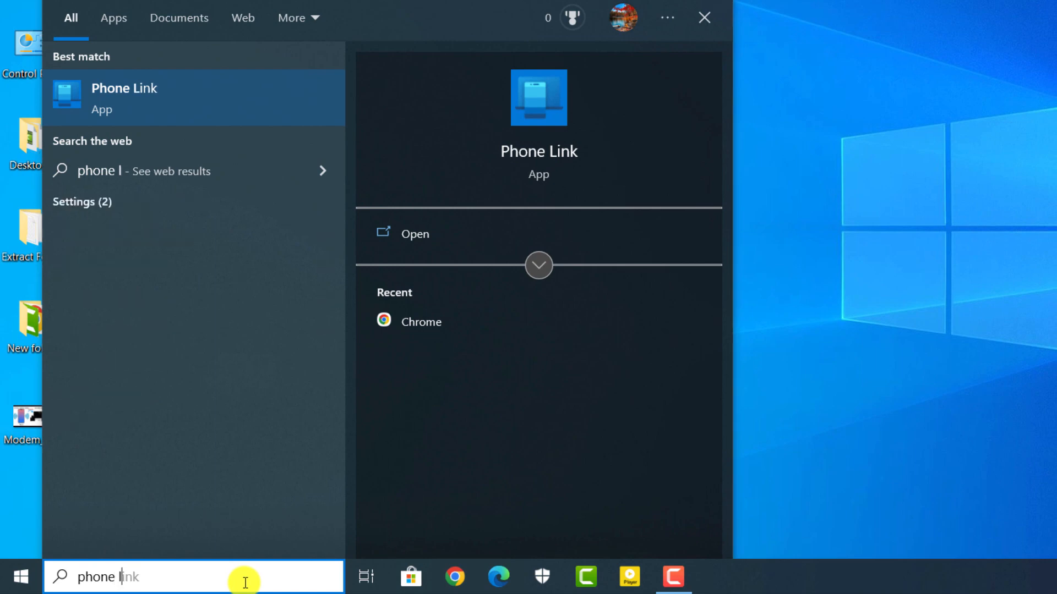
type("ink")
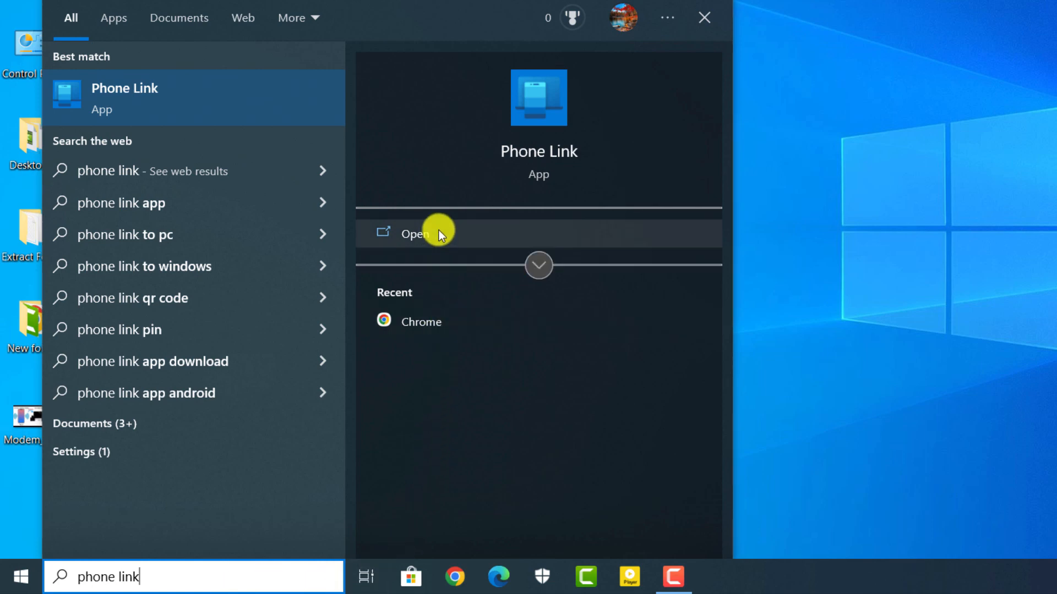
left_click(414, 233)
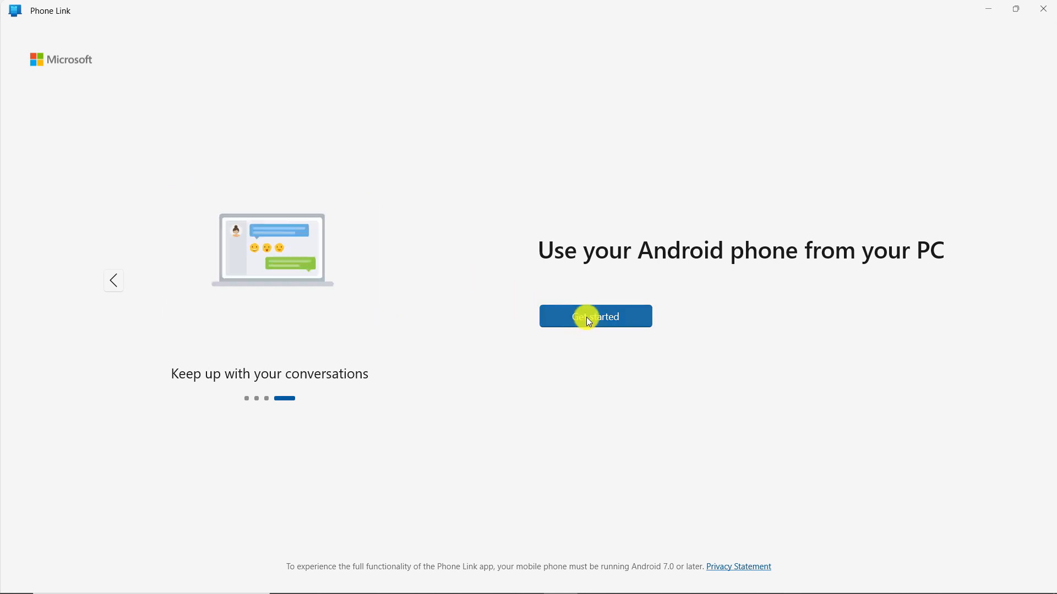
Start Phone Link setup and choose to sign in with a different Microsoft account
left_click(594, 316)
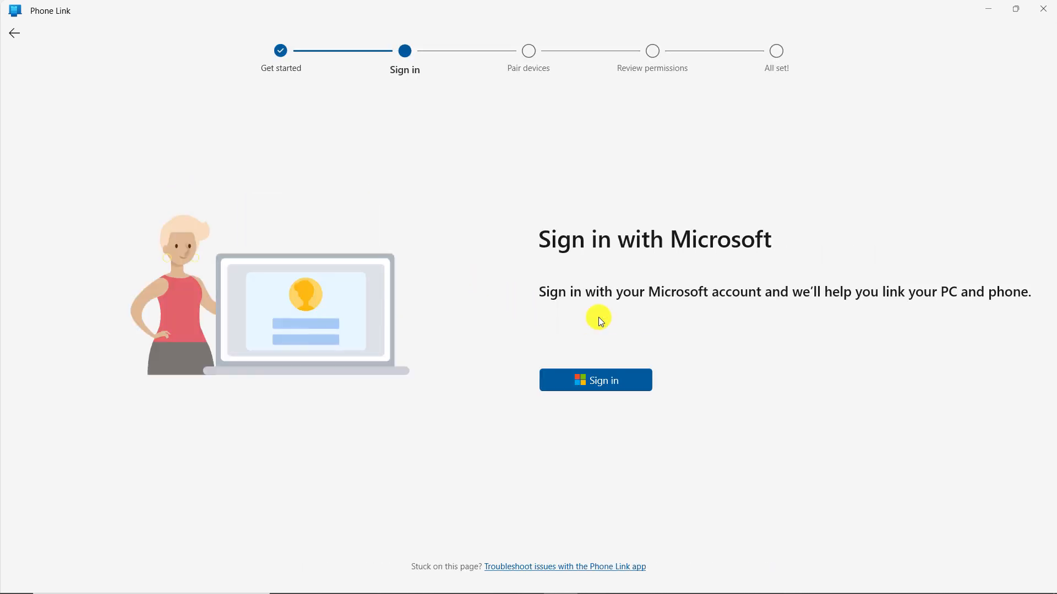
mouse_move(597, 378)
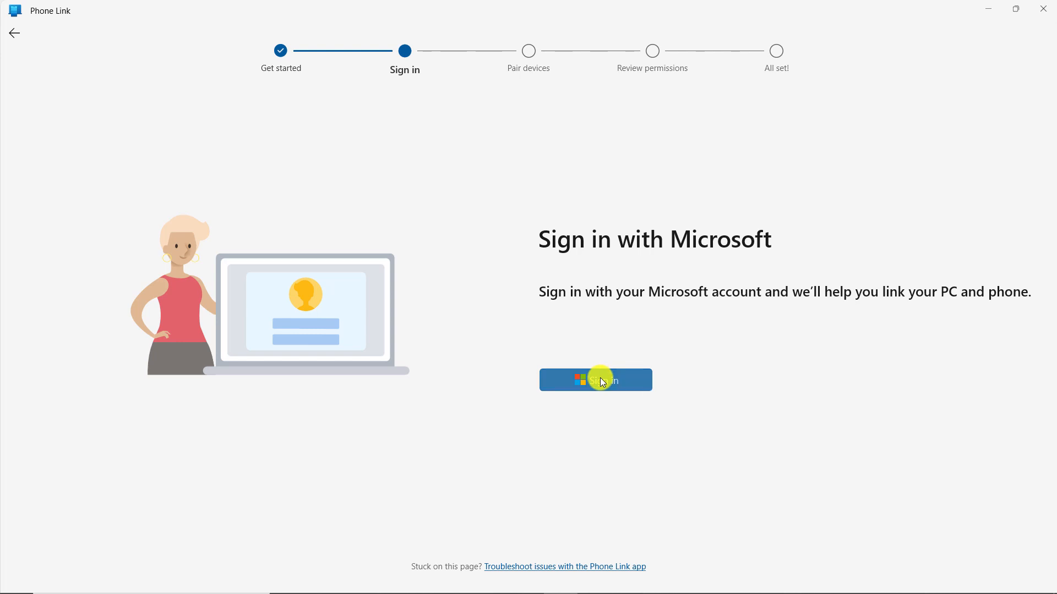
left_click(595, 379)
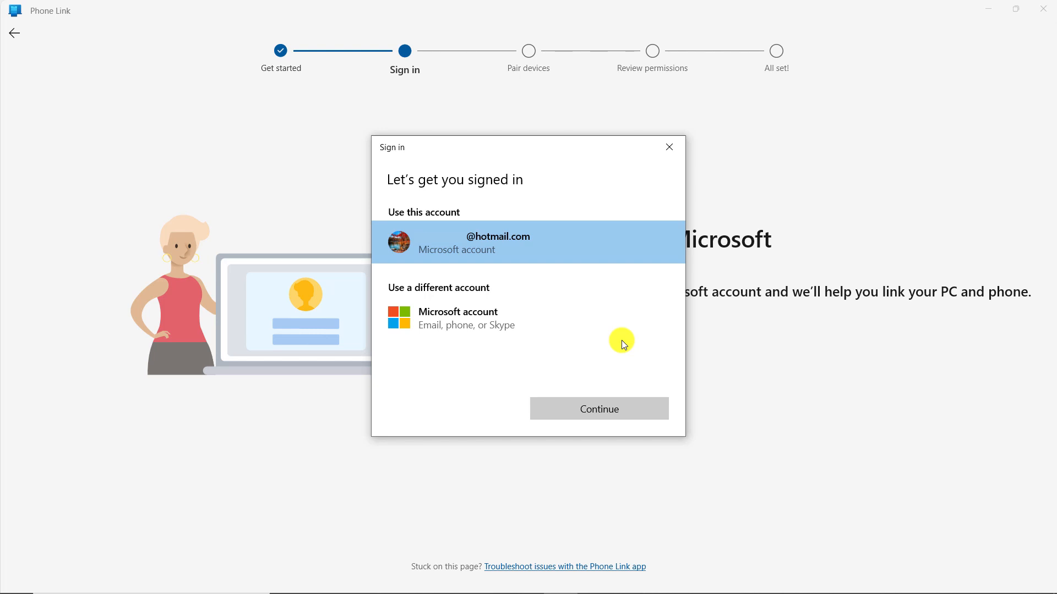
mouse_move(620, 342)
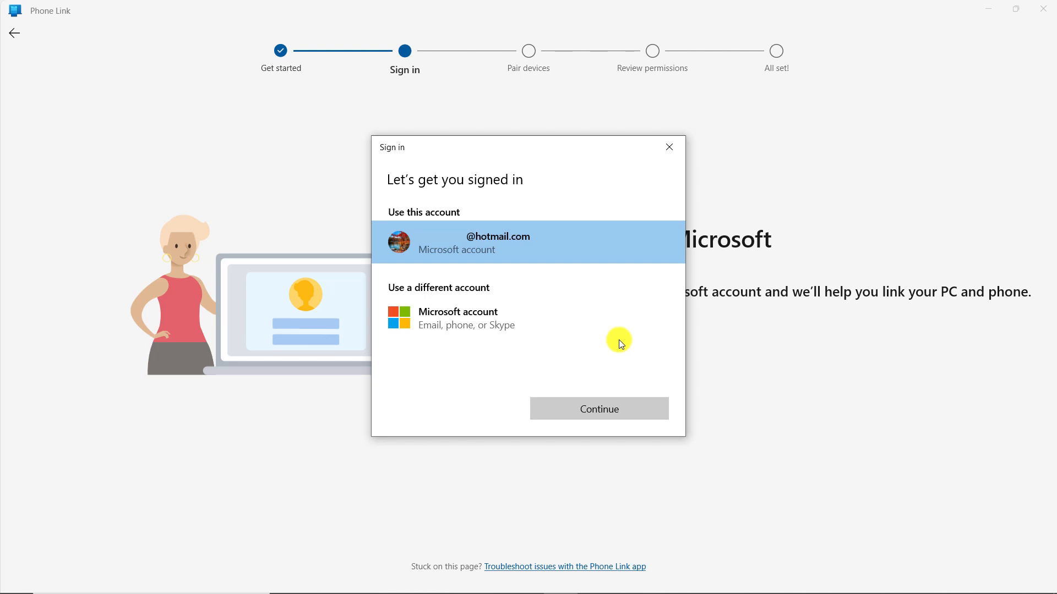
mouse_move(541, 300)
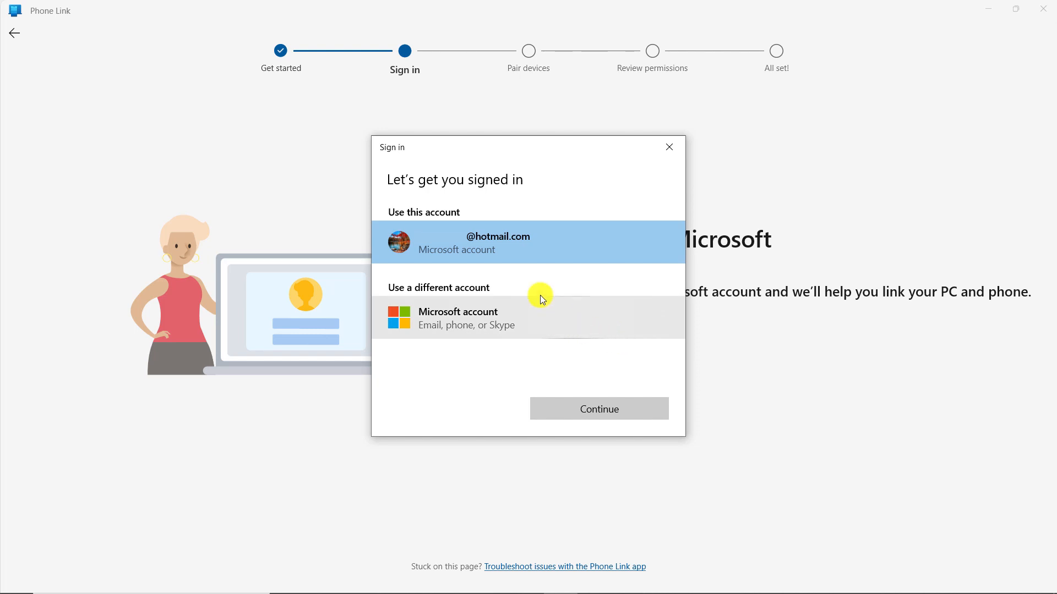
left_click(597, 408)
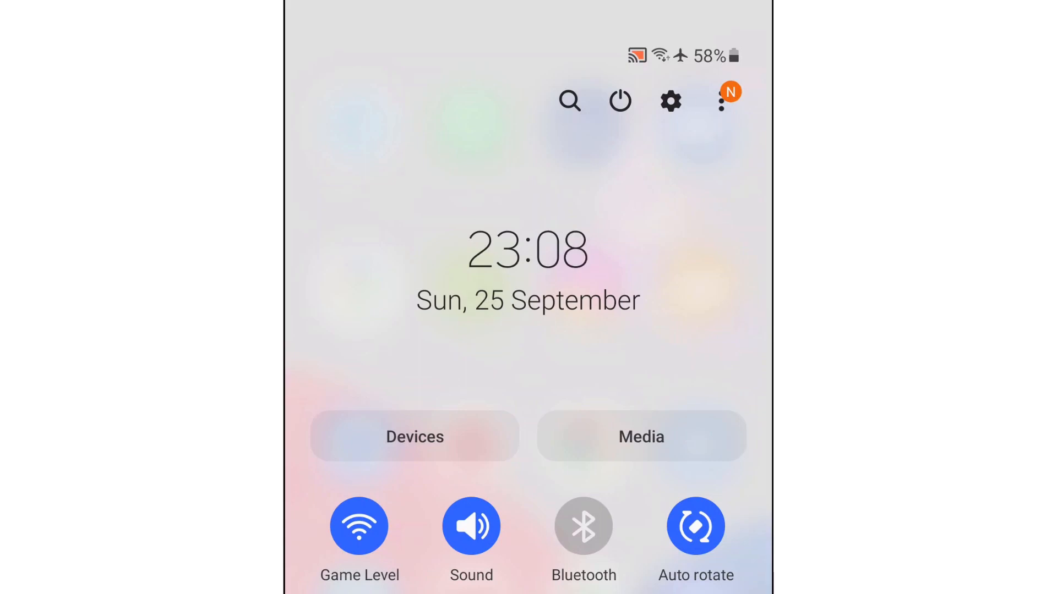
Search the phone's Settings for 'link to windows' and open the Link to Windows feature
left_click(670, 101)
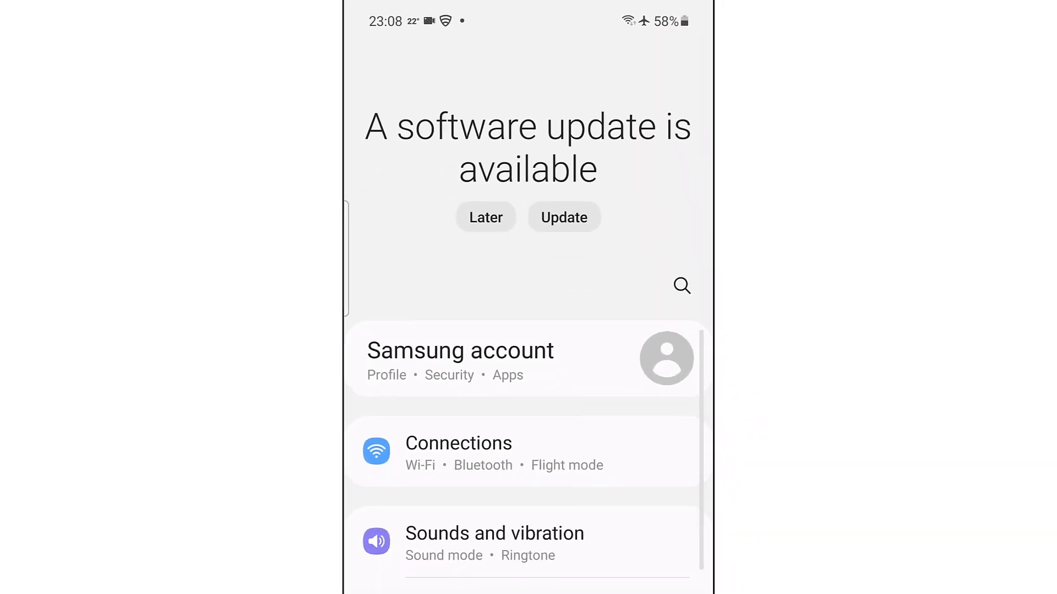
left_click(681, 285)
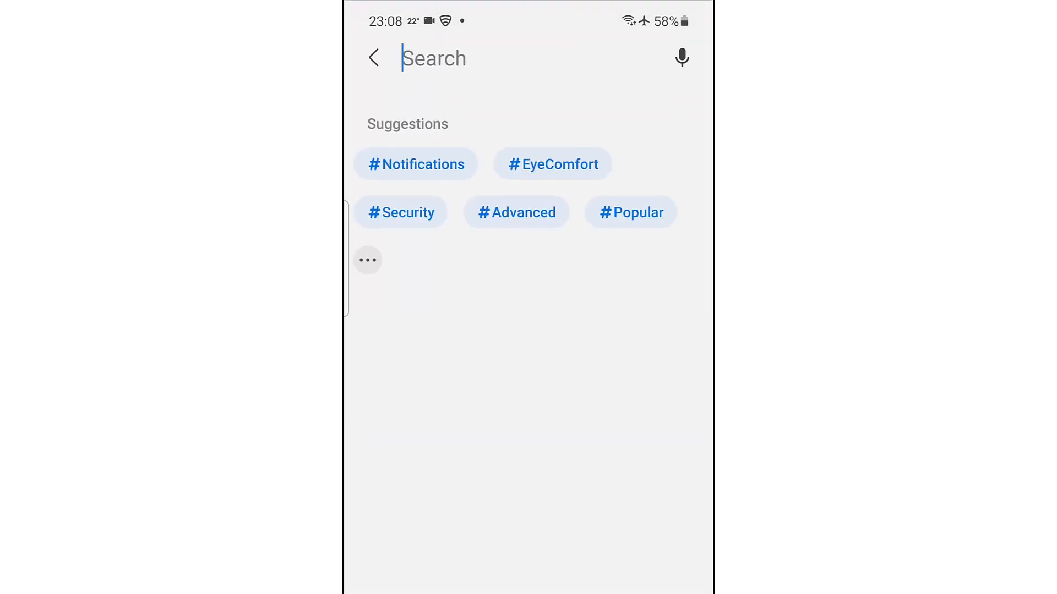
left_click(433, 58)
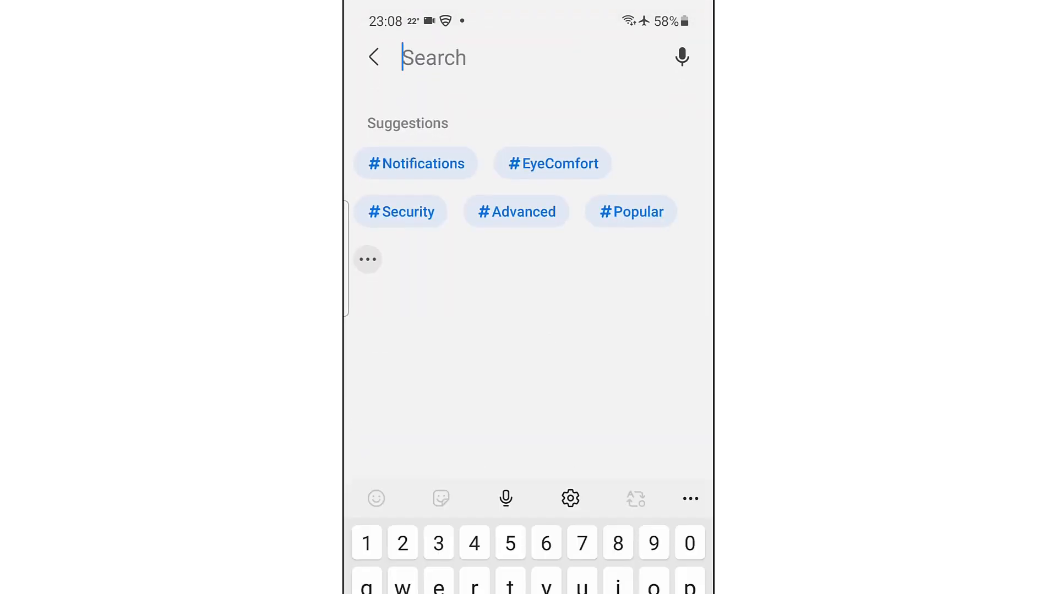
type("link to w")
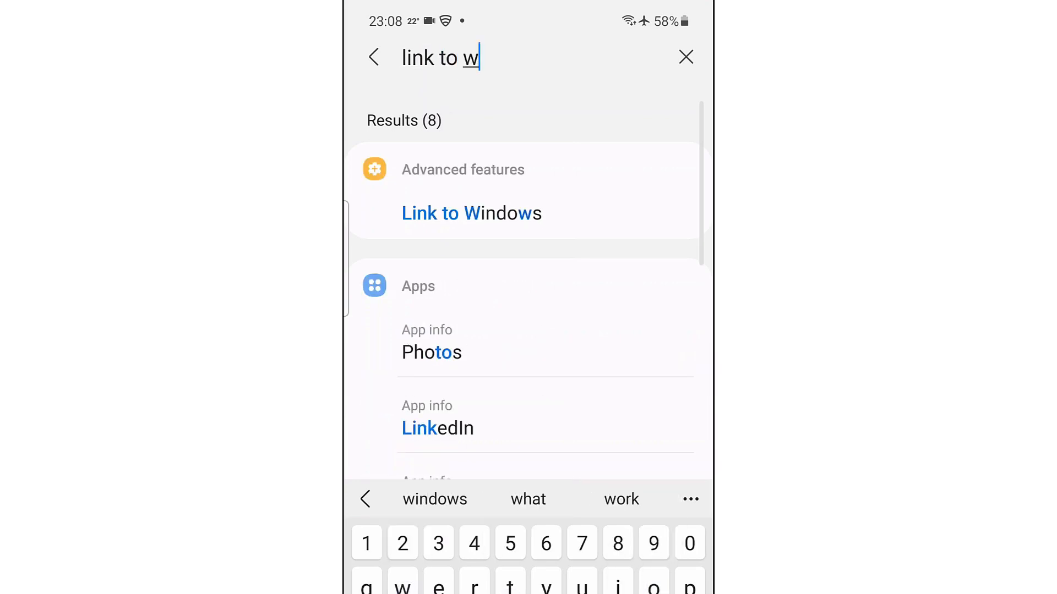
type("indo")
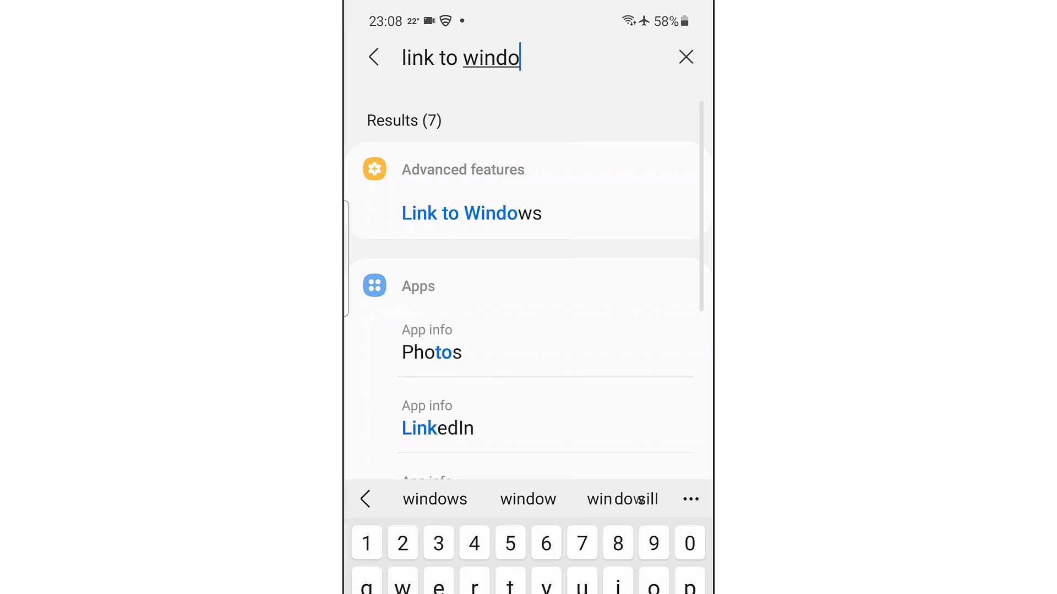
type("ws")
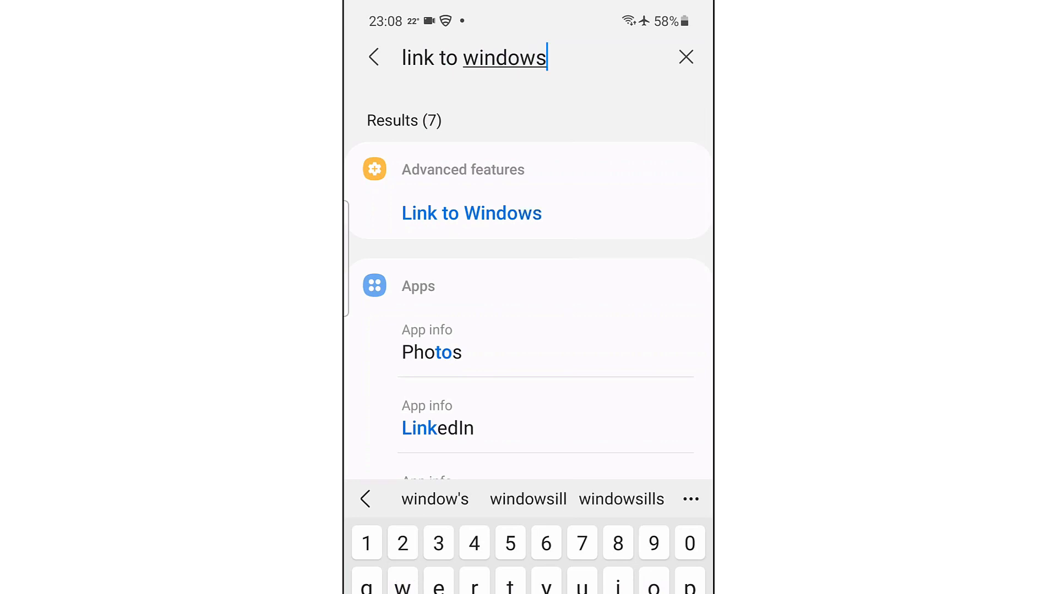
left_click(471, 213)
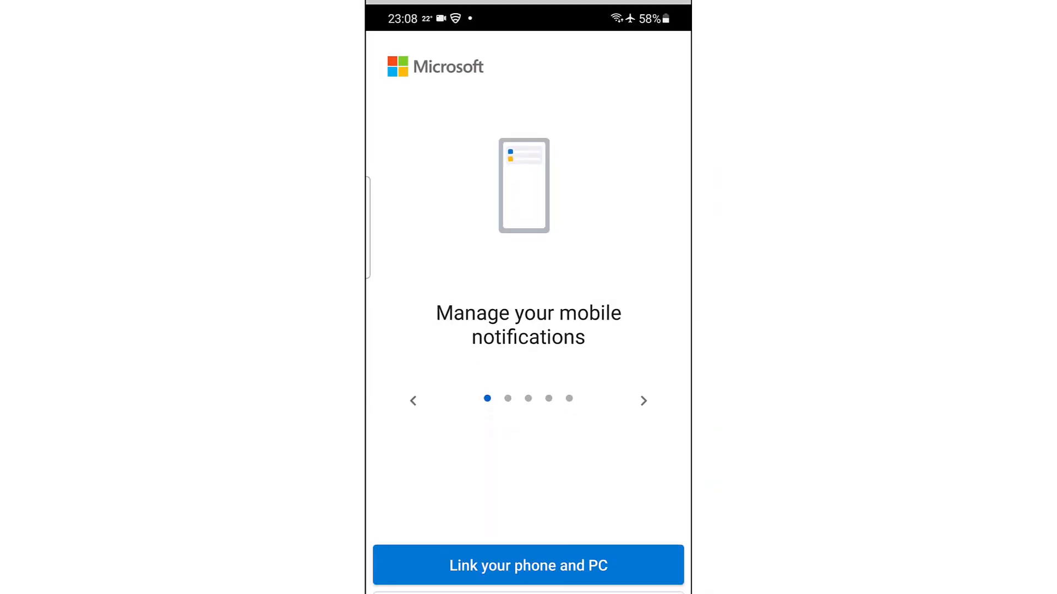
left_click(528, 565)
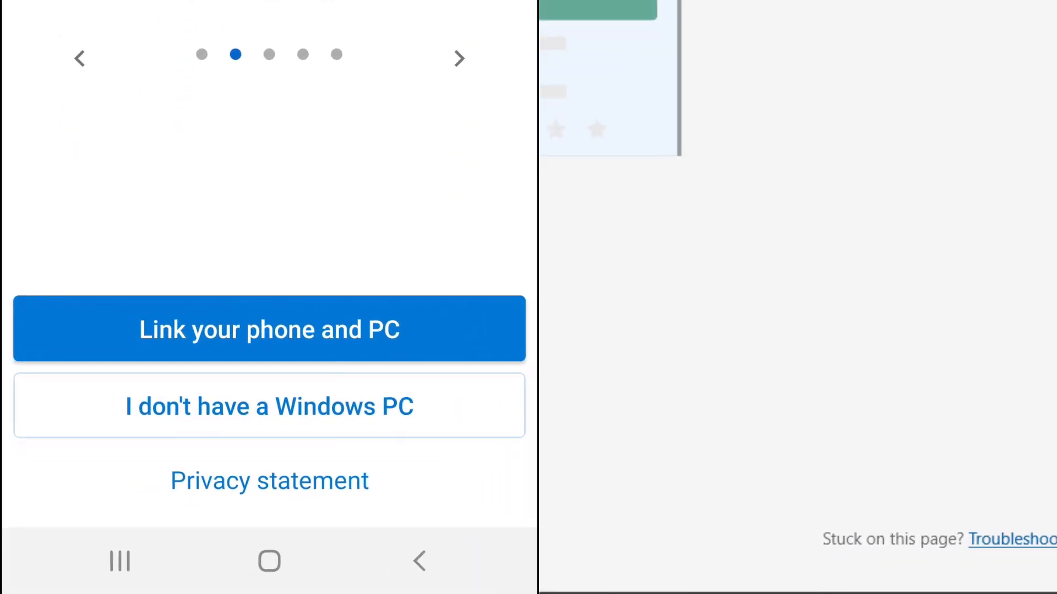
Confirm the Link to Windows app is ready and bring up the pairing QR code
left_click(269, 330)
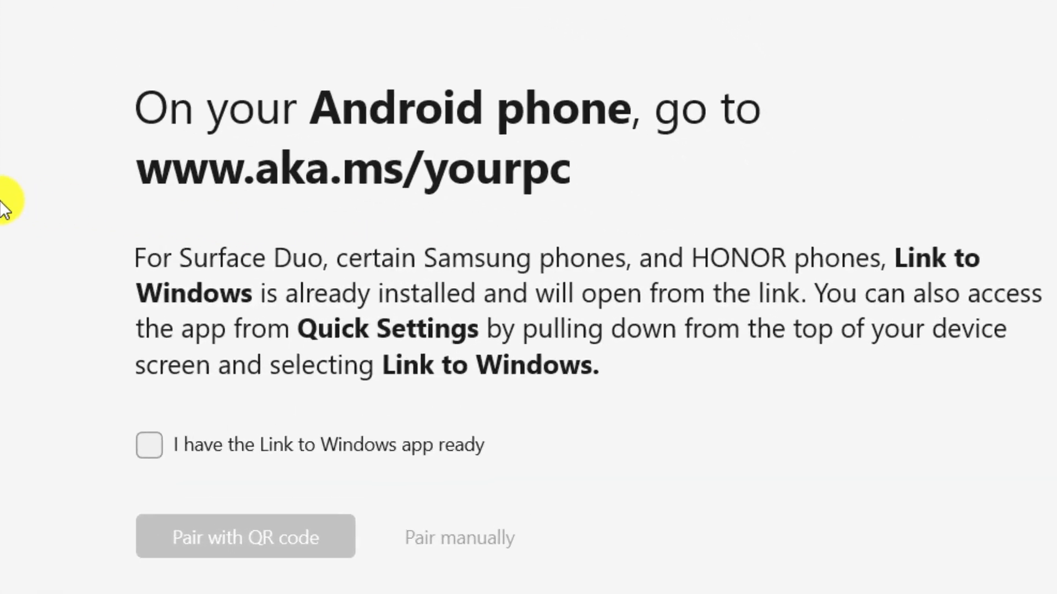
left_click(246, 536)
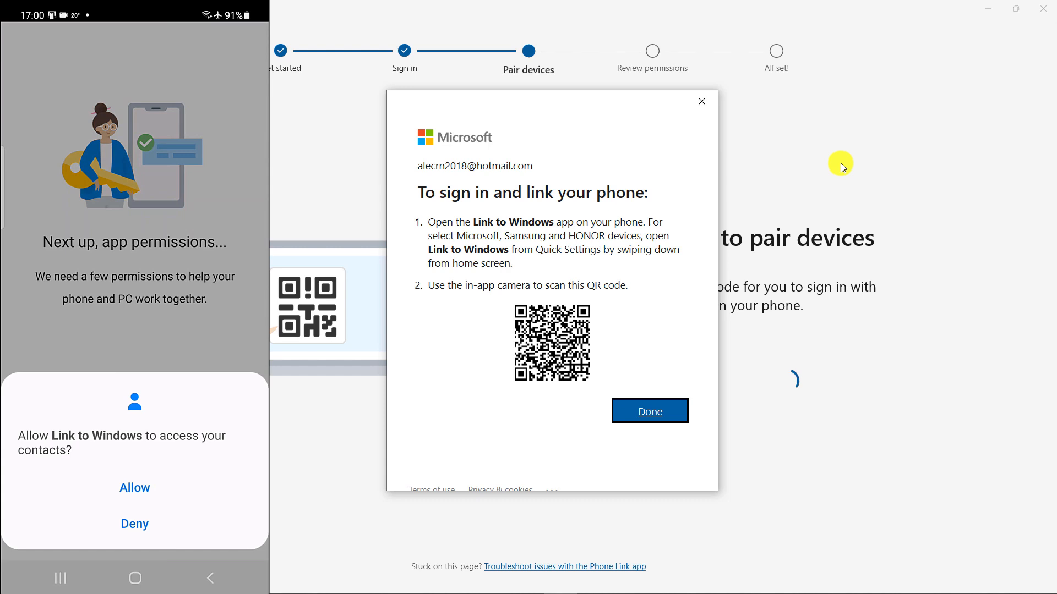
Allow call, photo and SMS permissions on the phone, finish, and switch Link to Windows on
left_click(134, 487)
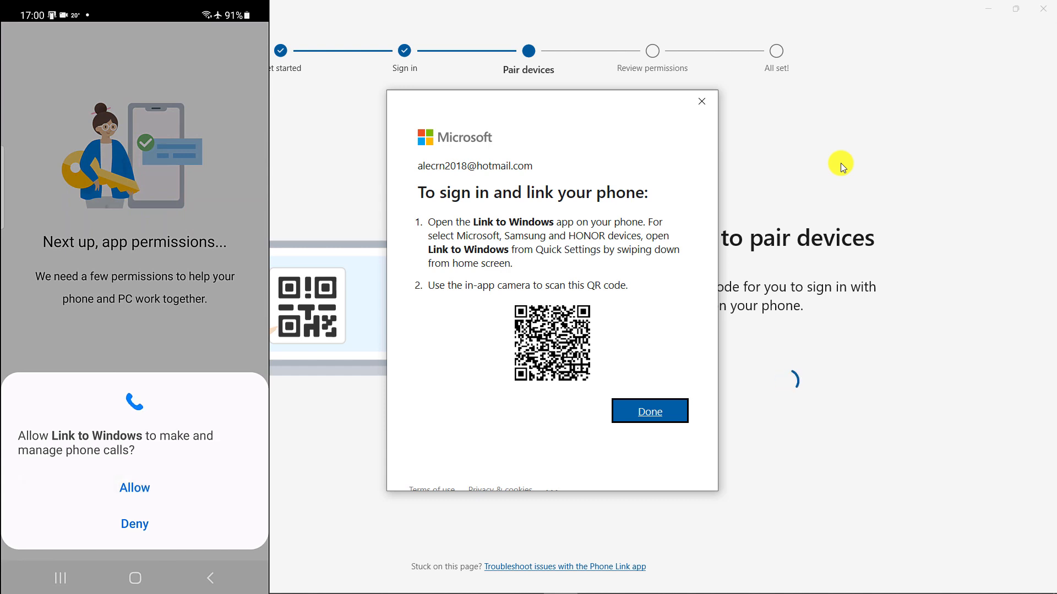
left_click(649, 411)
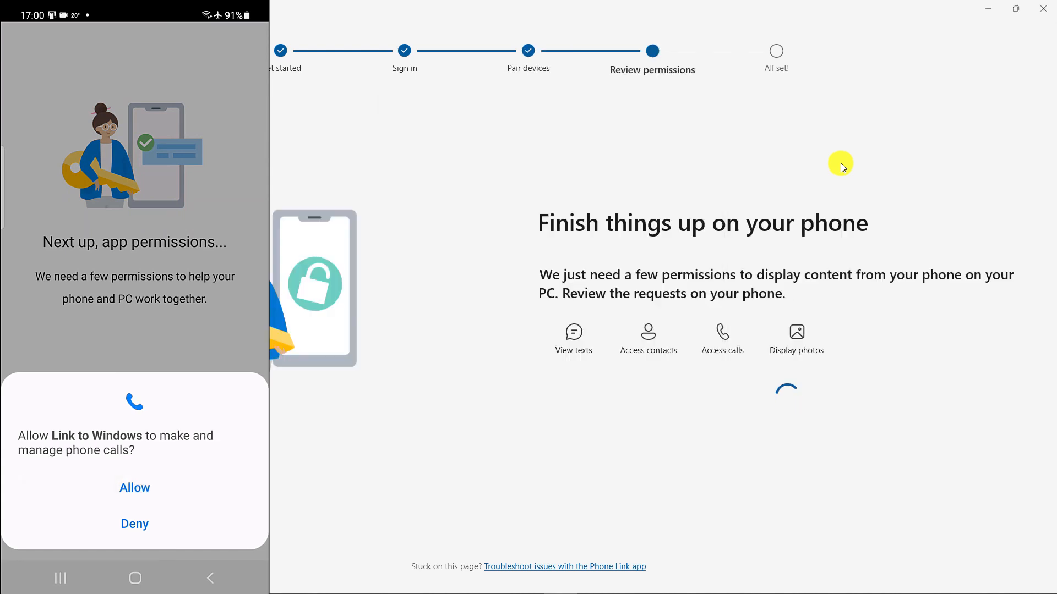
left_click(135, 487)
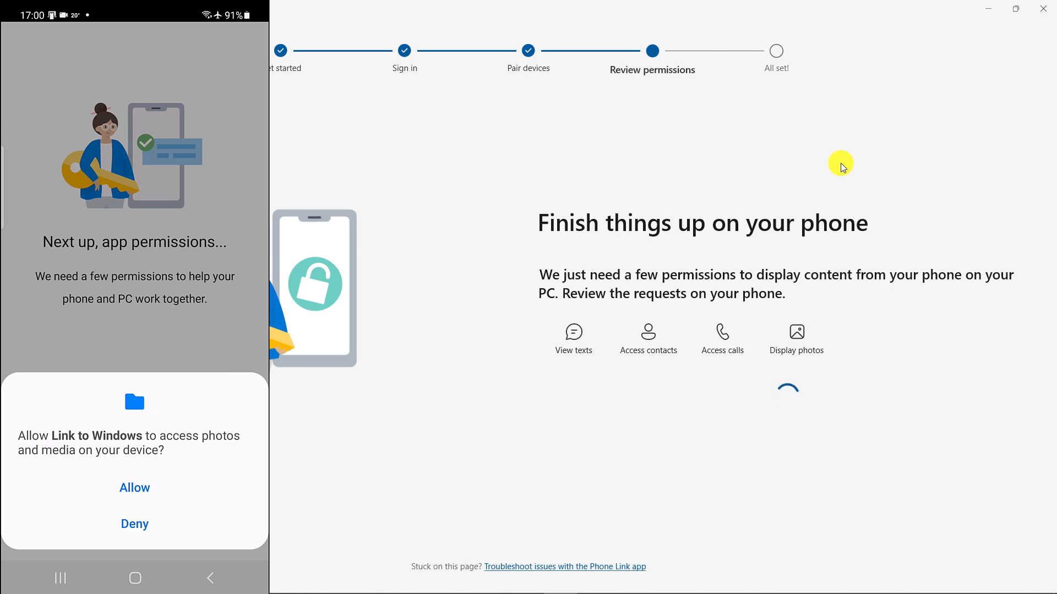
left_click(134, 487)
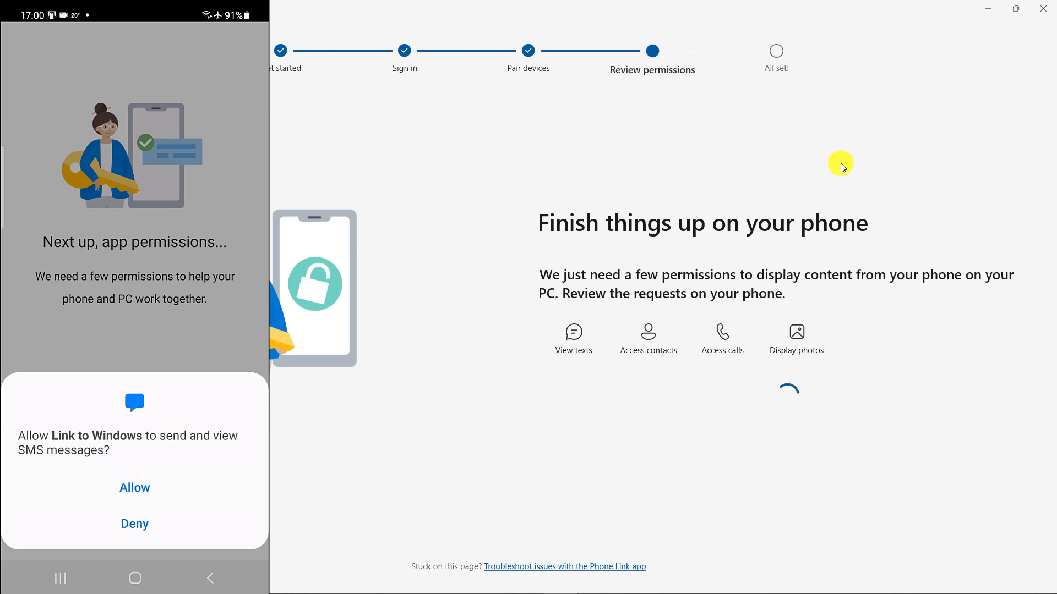
left_click(134, 487)
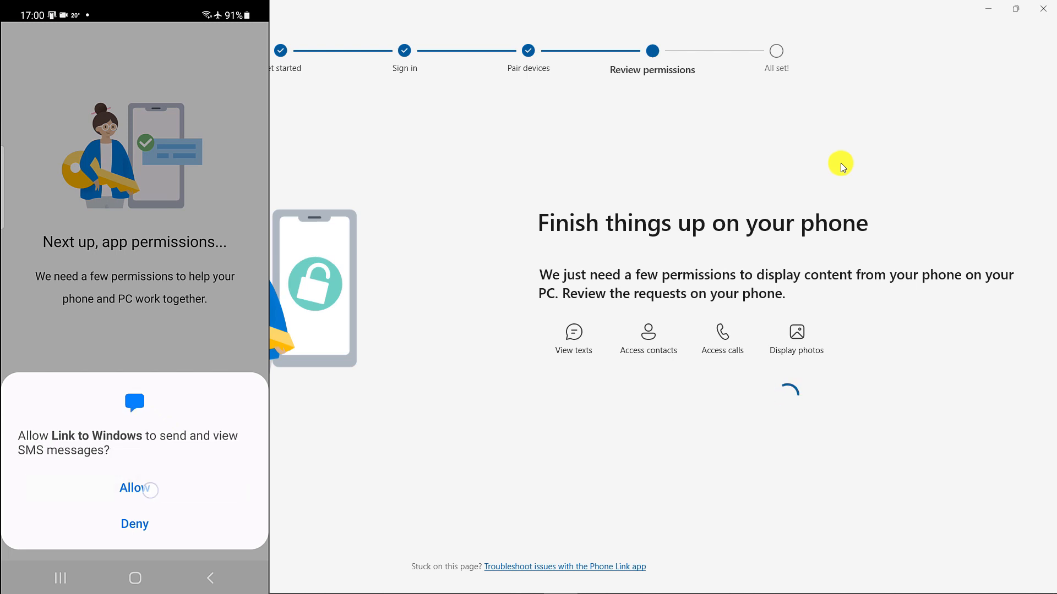
left_click(134, 489)
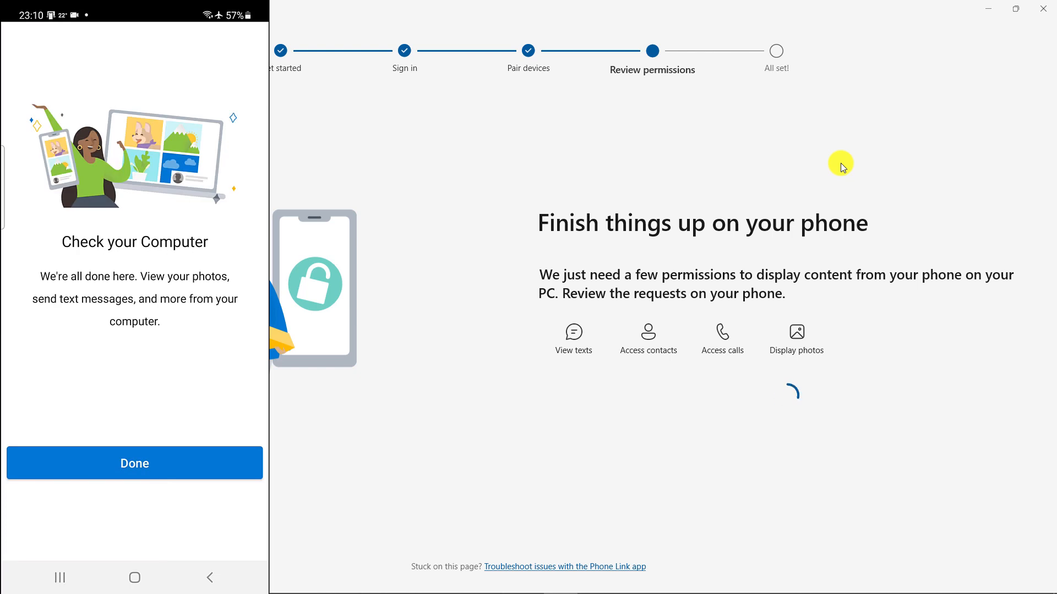
left_click(134, 462)
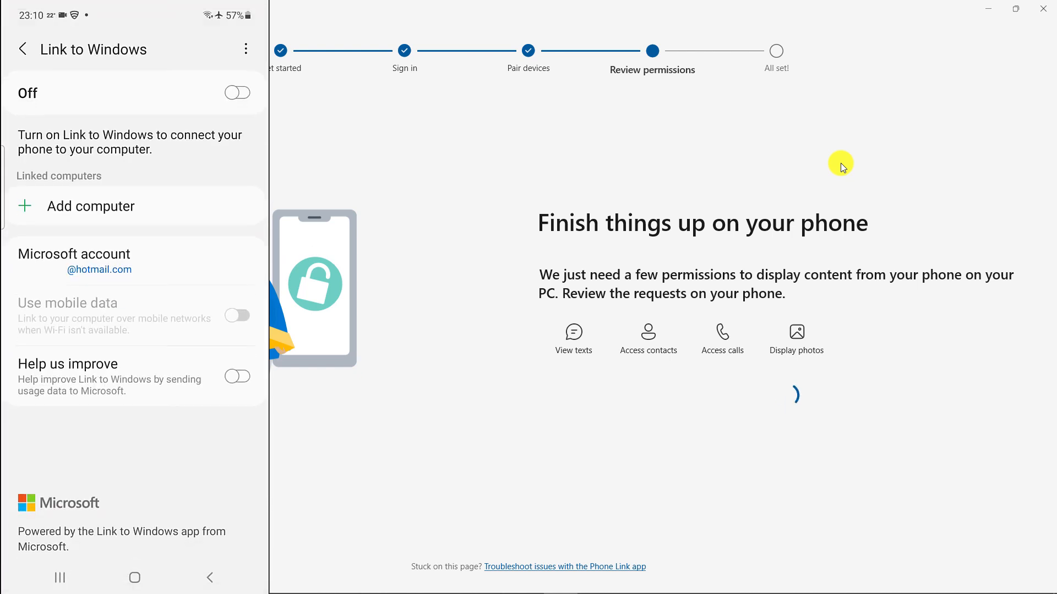
left_click(236, 92)
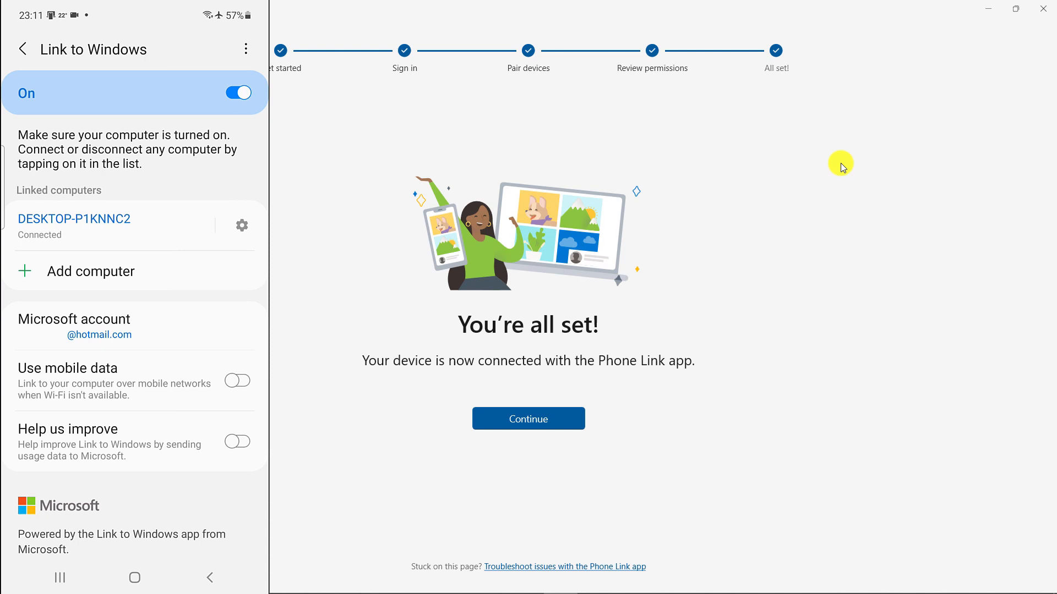
mouse_move(729, 297)
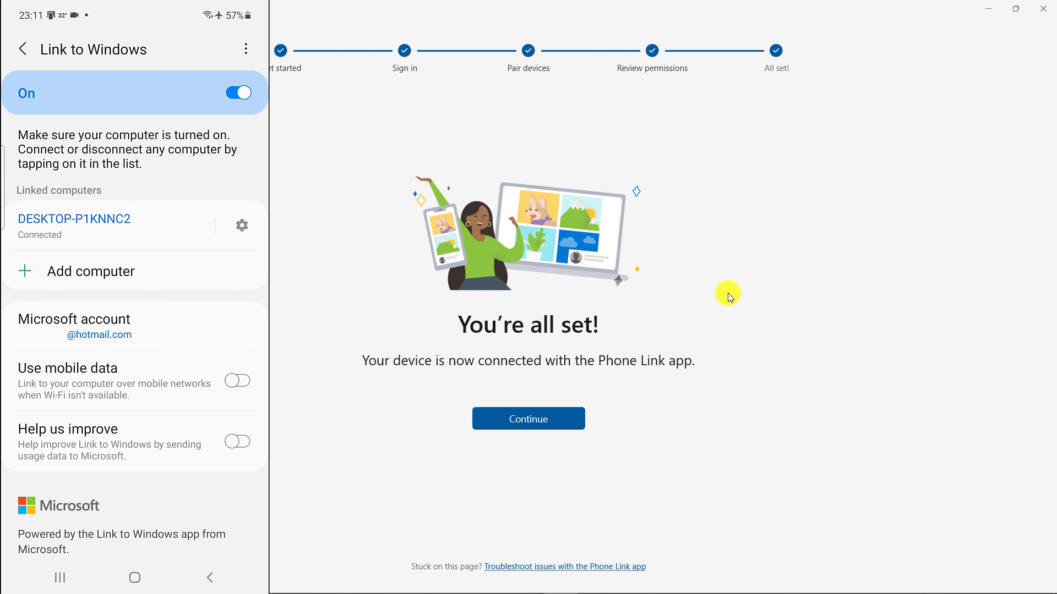
Continue past the welcome screens, choose Send text messages, and start a new message
left_click(528, 418)
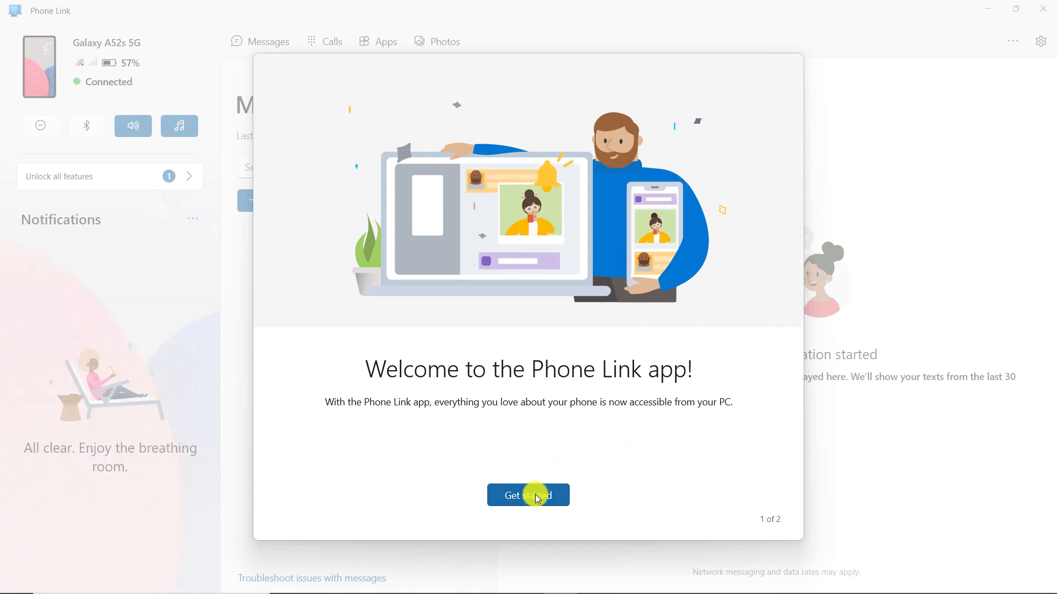
left_click(528, 495)
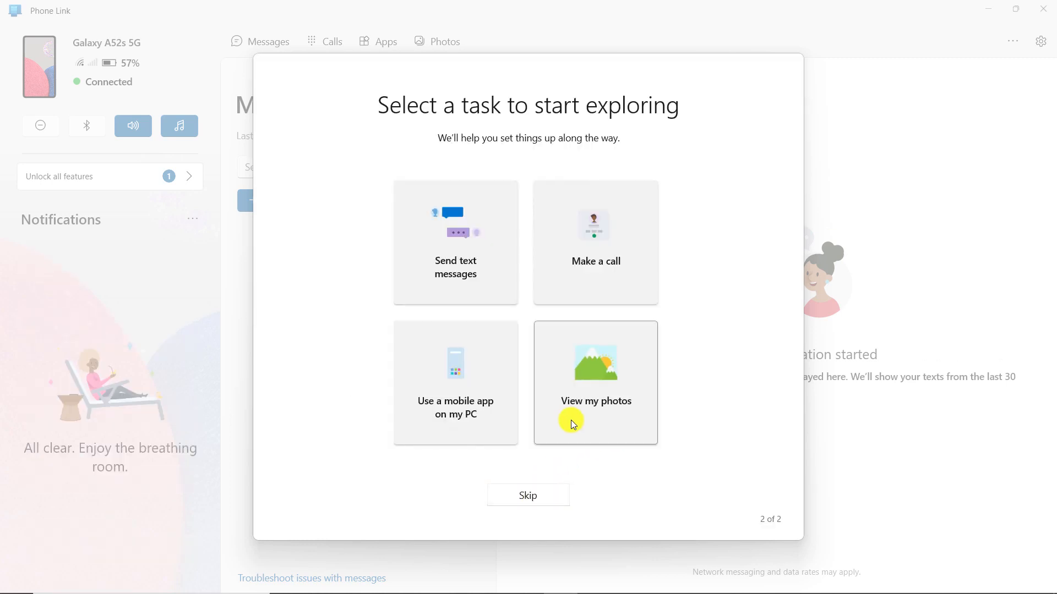
mouse_move(463, 237)
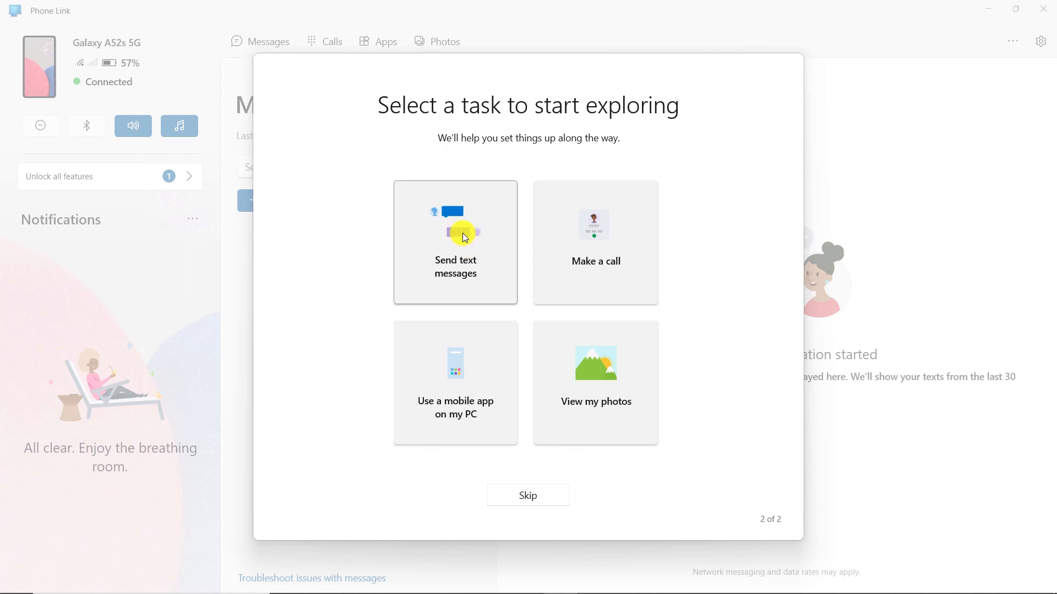
left_click(528, 495)
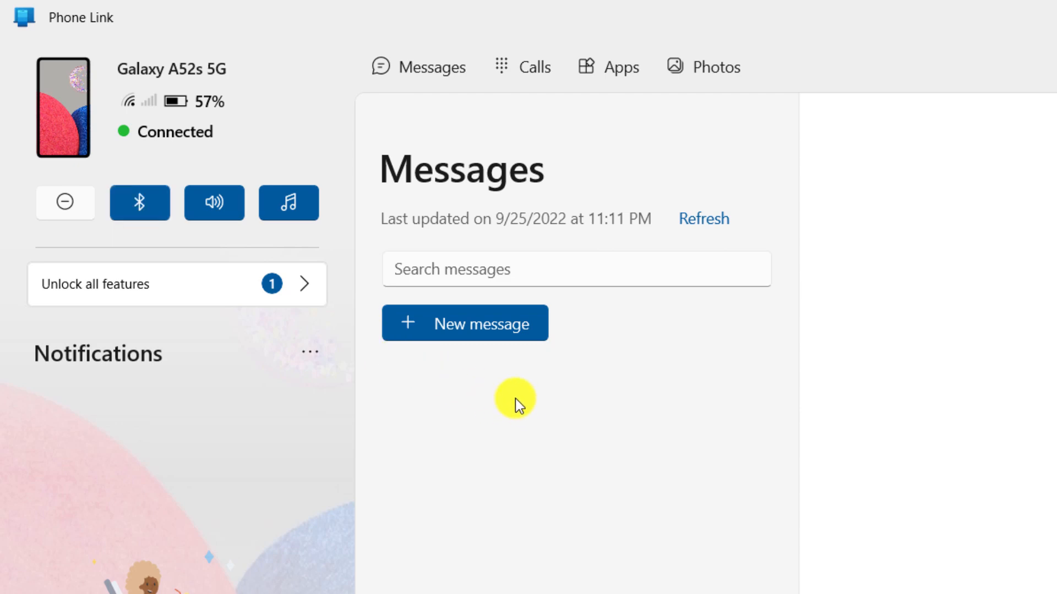
mouse_move(514, 330)
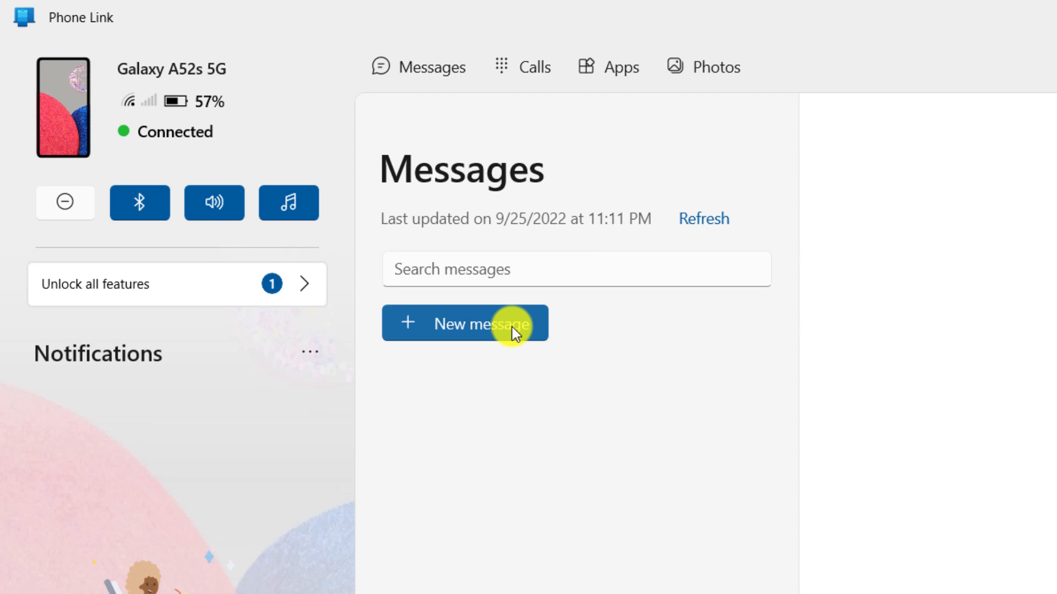
left_click(465, 324)
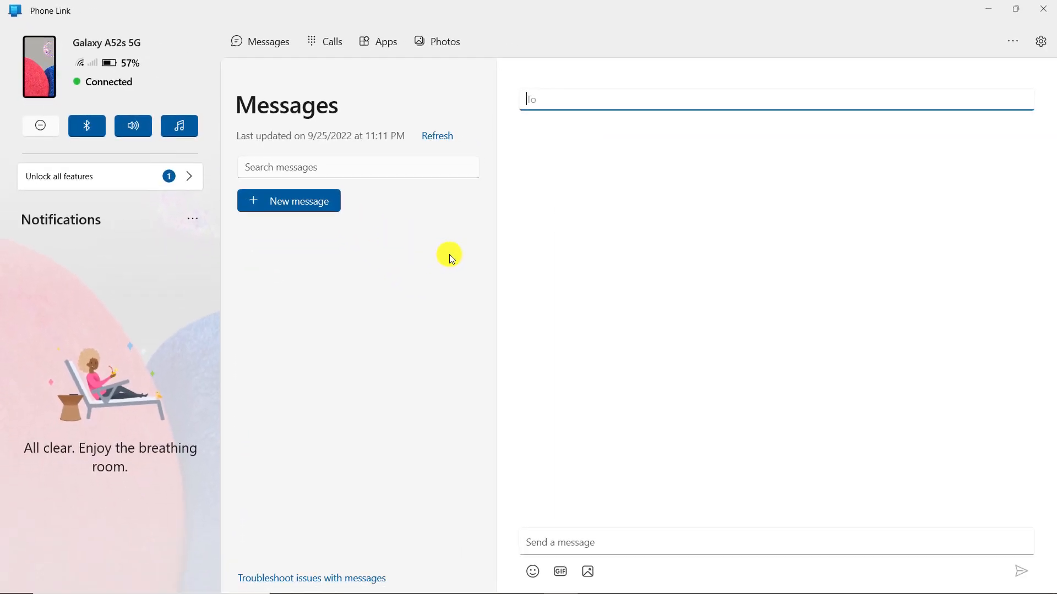
mouse_move(660, 99)
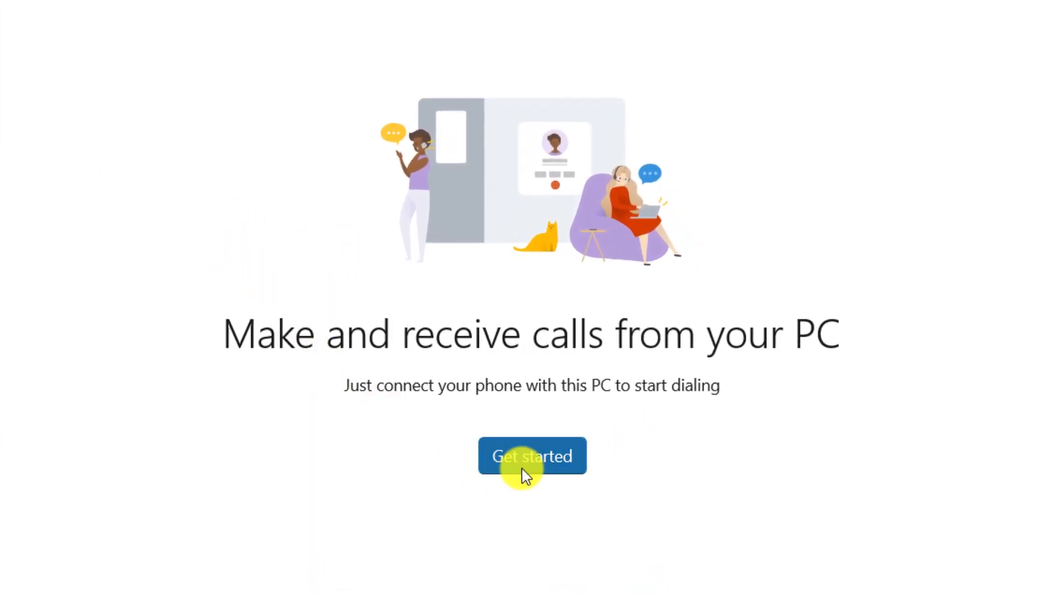
Begin Bluetooth setup for calls and confirm the pairing PIN matches the phone
left_click(531, 456)
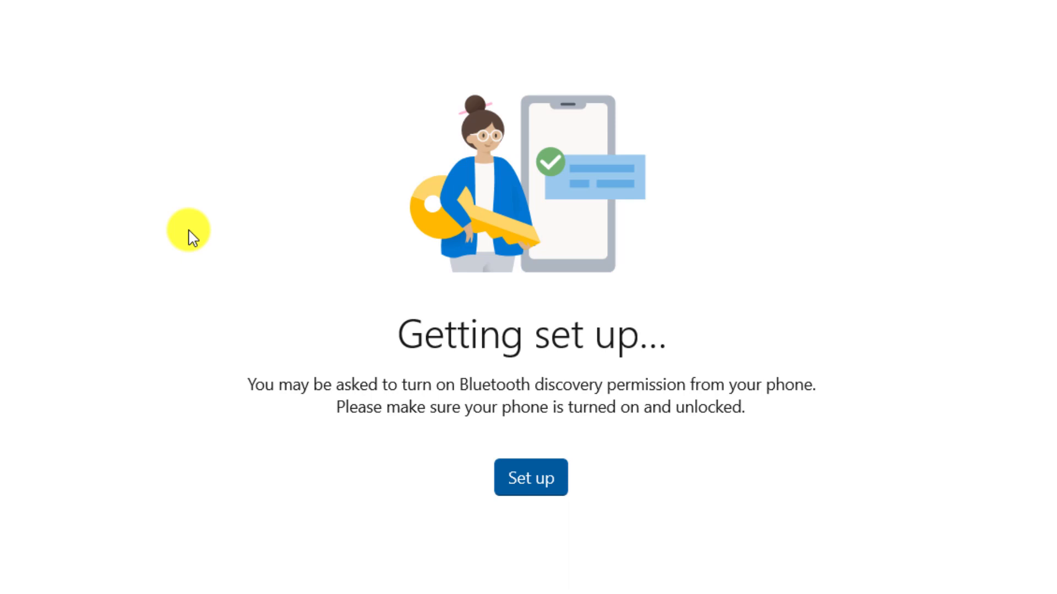
left_click(531, 478)
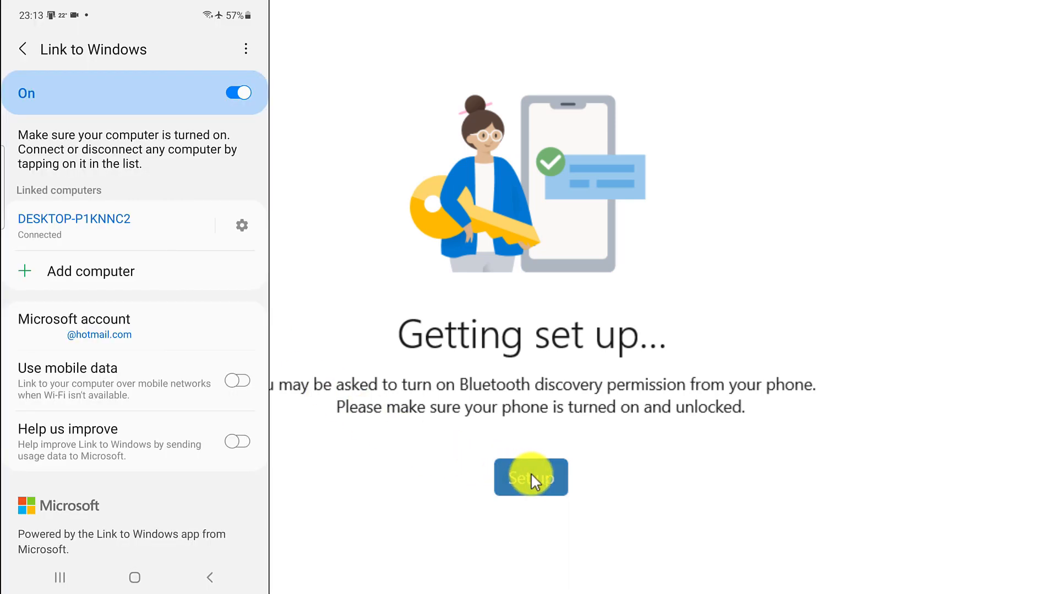
left_click(531, 477)
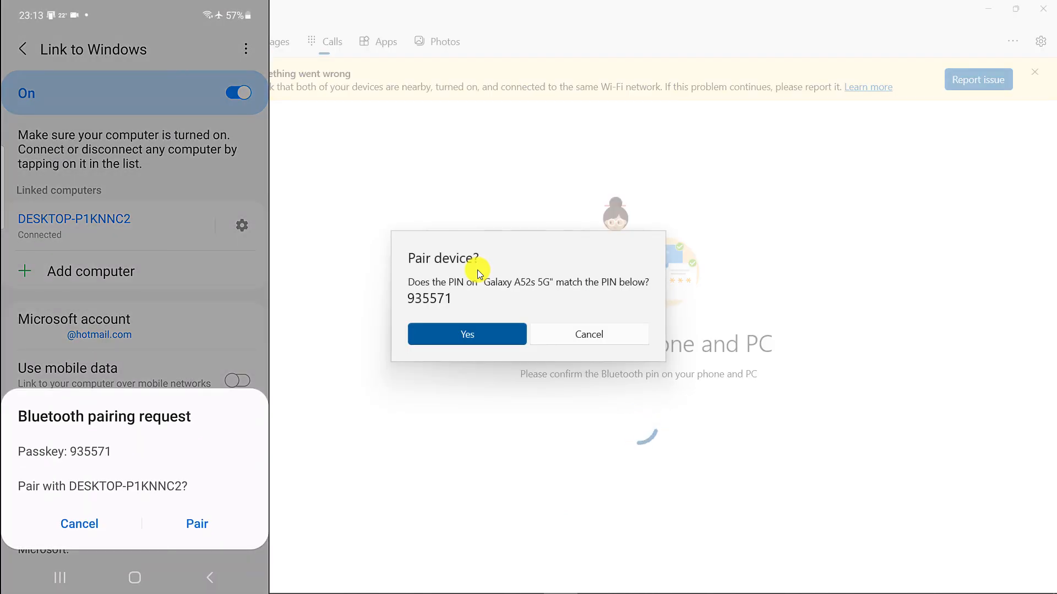
mouse_move(519, 287)
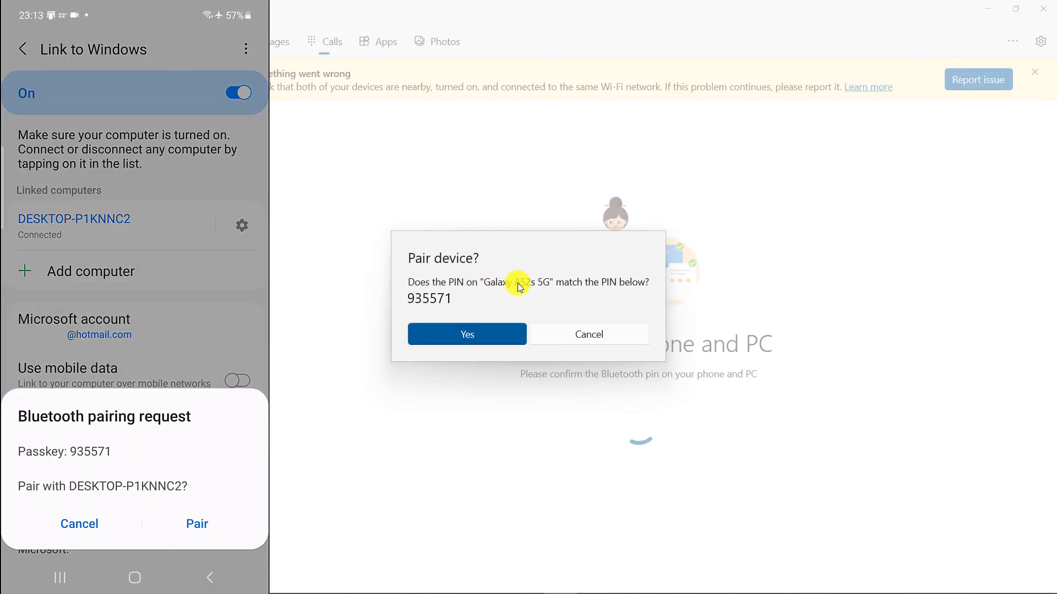
left_click(467, 334)
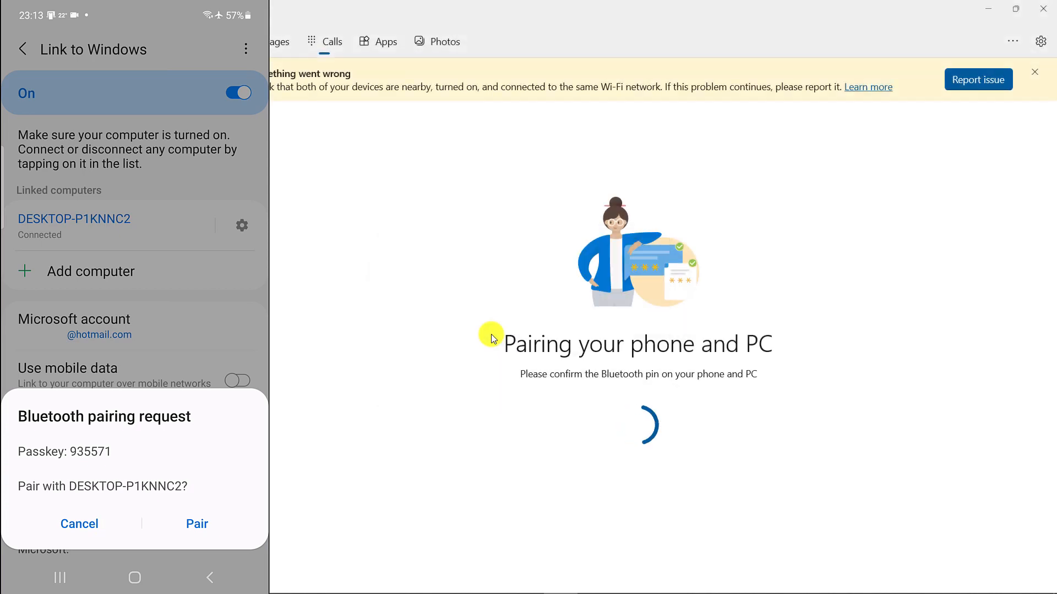